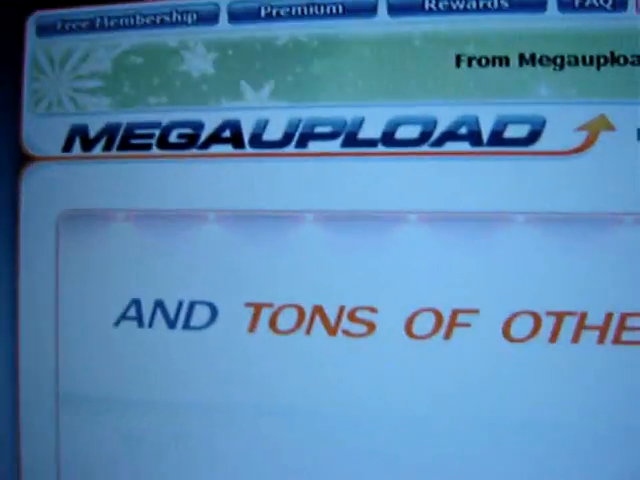
# Scroll down the MegaUpload page to reach the Pandora's Battery zip download link.
pyautogui.scroll(-3)
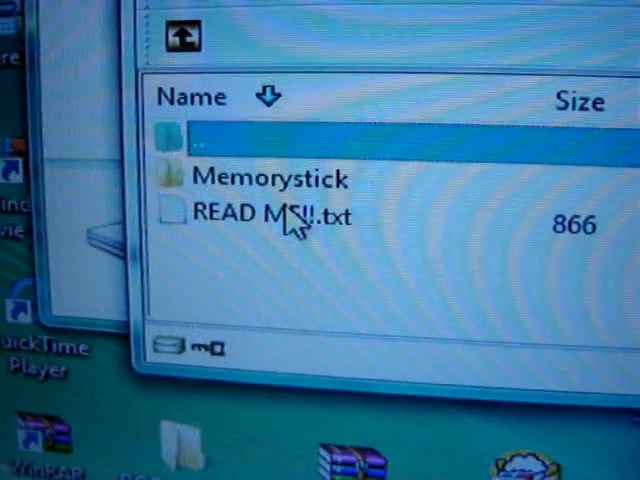
# Open the archive's Memorystick folder to reveal registry, PSP, kd, UPDATE.PBP and msipl.bin.
pyautogui.doubleClick(267, 178)
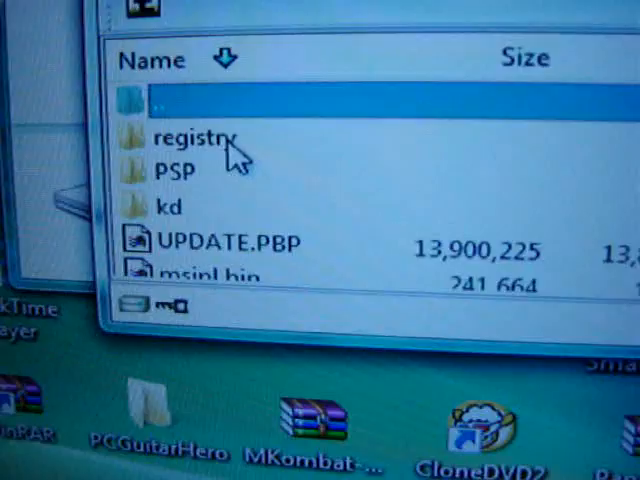